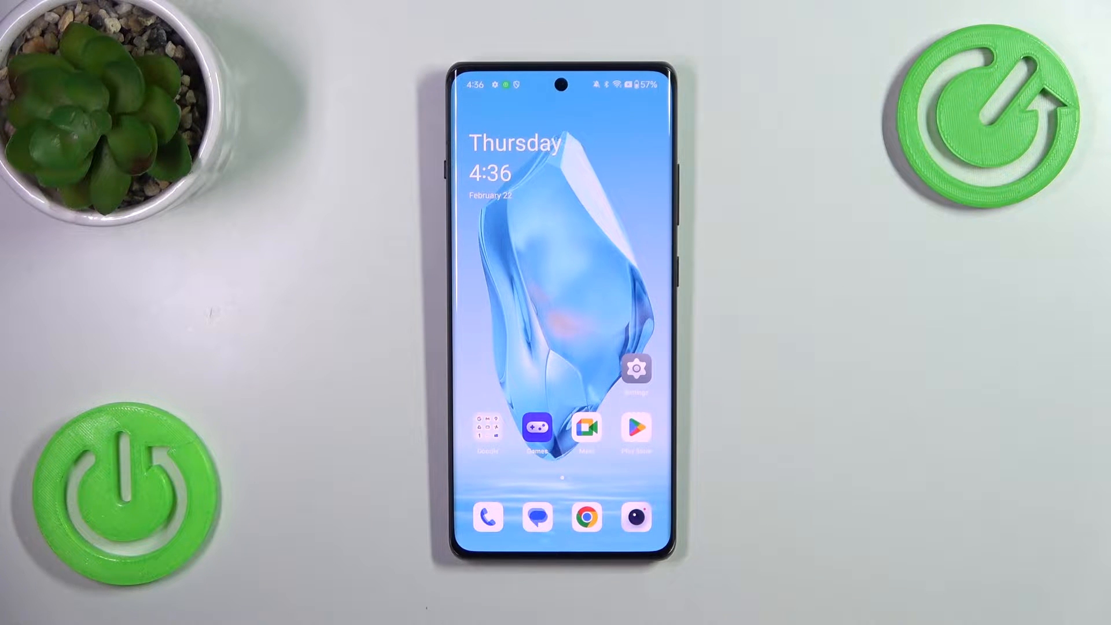
Launch Google Play Store from the home screen to its Apps storefront.
{"action": "left_click", "coordinate": [637, 426]}
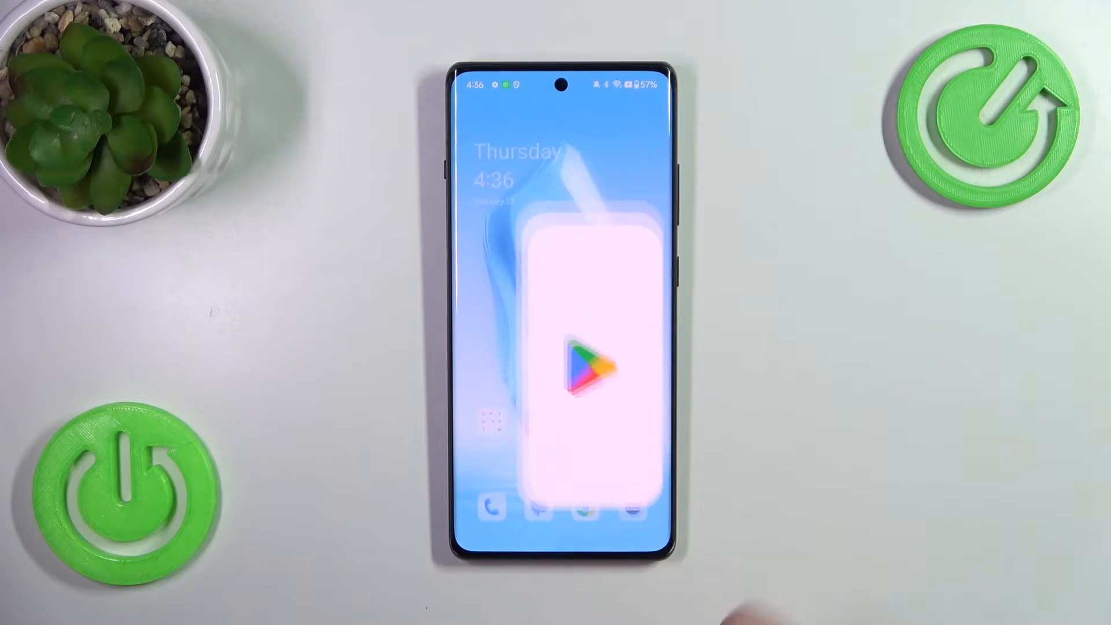
{"action": "left_click", "coordinate": [561, 365]}
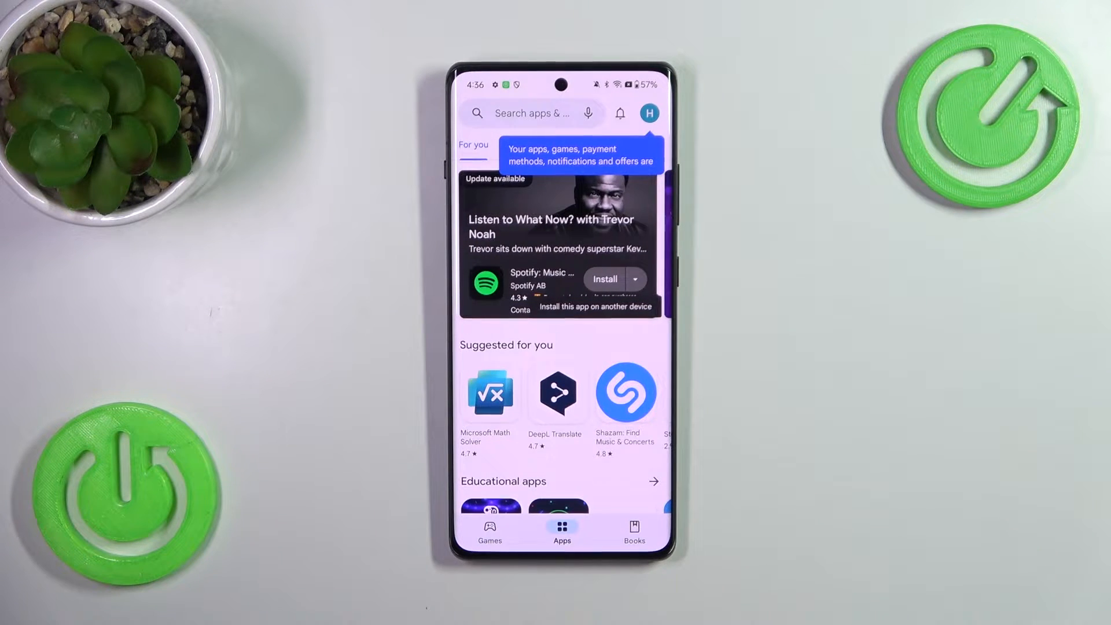
Open Manage apps & device from the profile avatar and browse the 46 installed apps.
{"action": "left_click", "coordinate": [648, 114]}
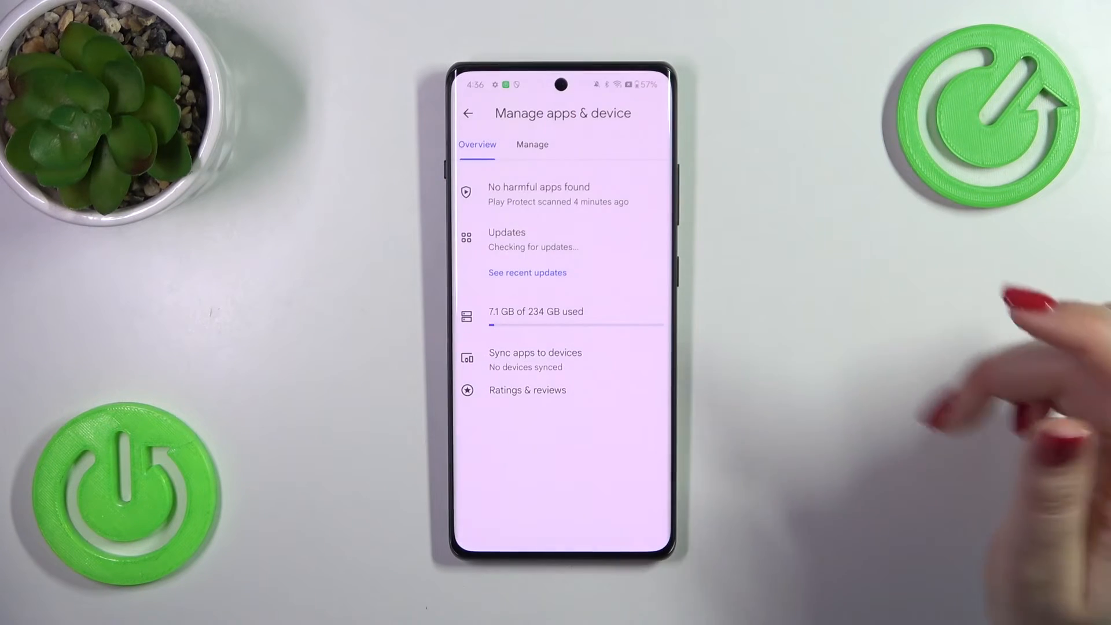
{"action": "left_click", "coordinate": [532, 144]}
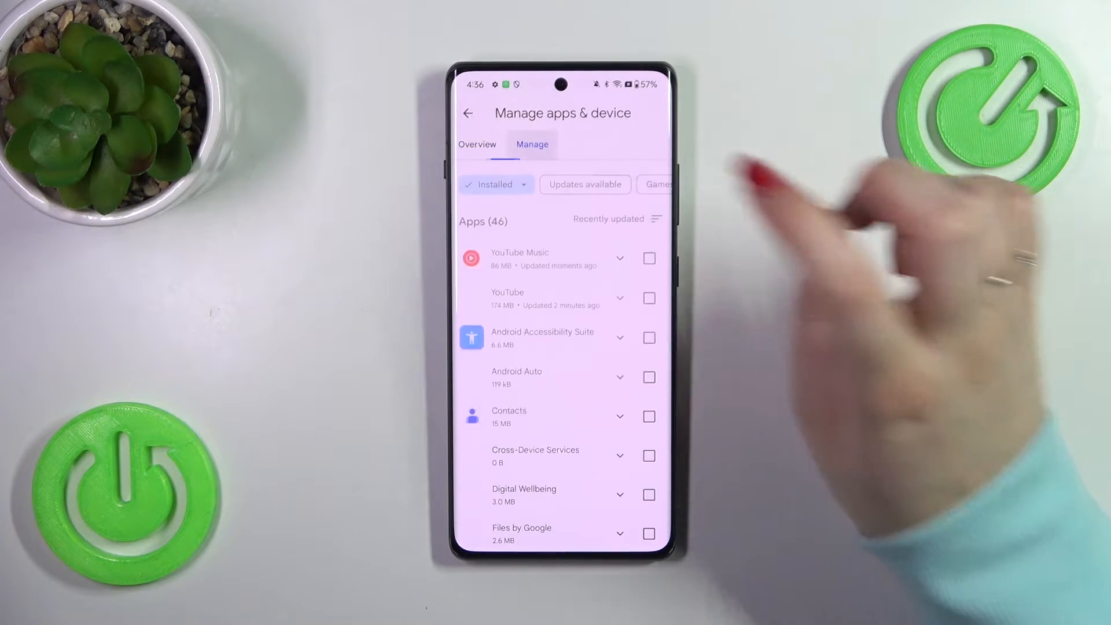
{"action": "scroll", "scroll_direction": "down", "scroll_amount": 3}
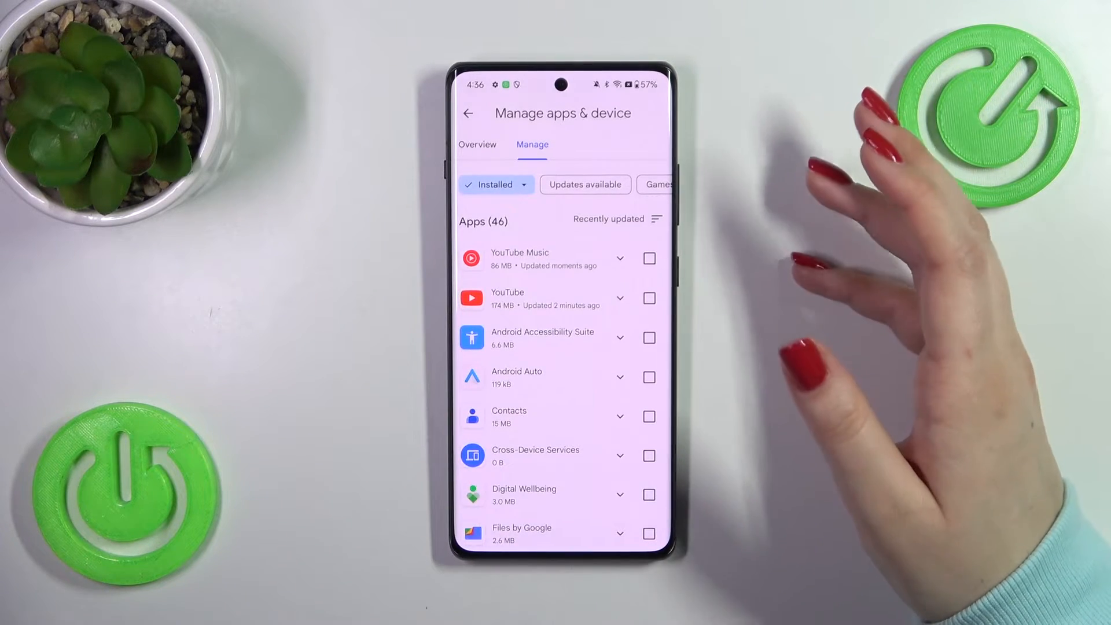
Select Google Chrome, Google Drive and Google Messages, and start updating the selected apps.
{"action": "left_click", "coordinate": [585, 184]}
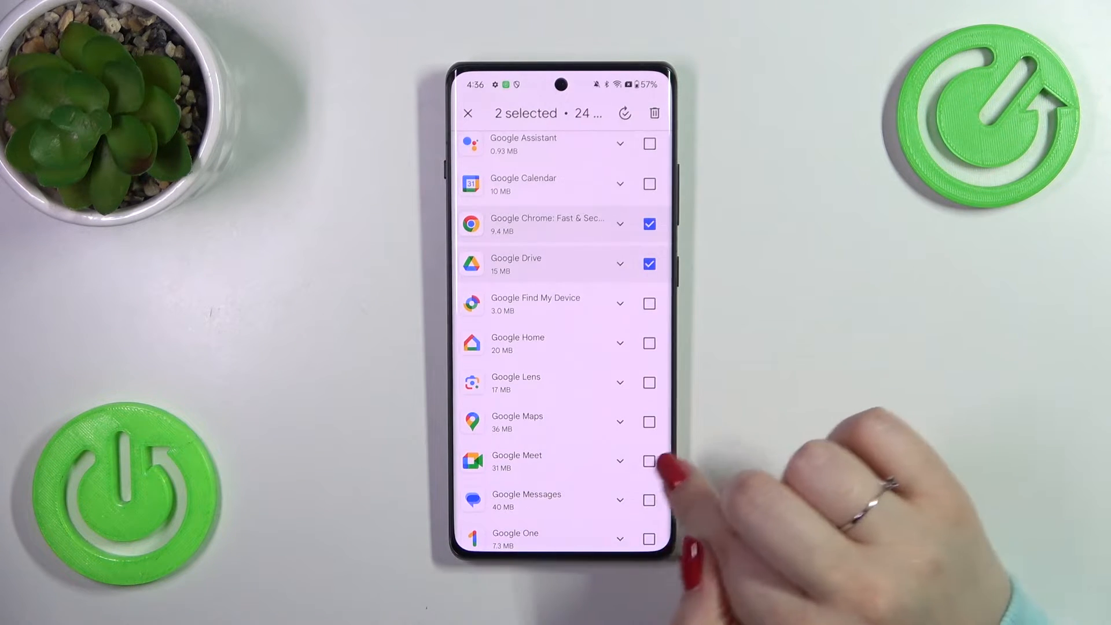
{"action": "left_click", "coordinate": [648, 500]}
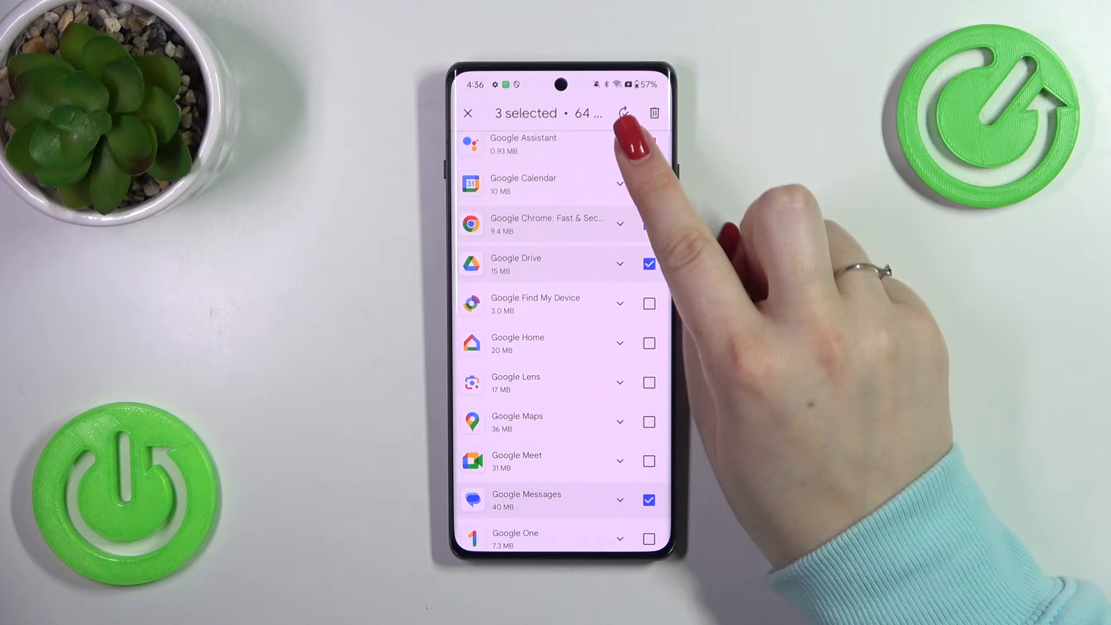
{"action": "left_click", "coordinate": [624, 113]}
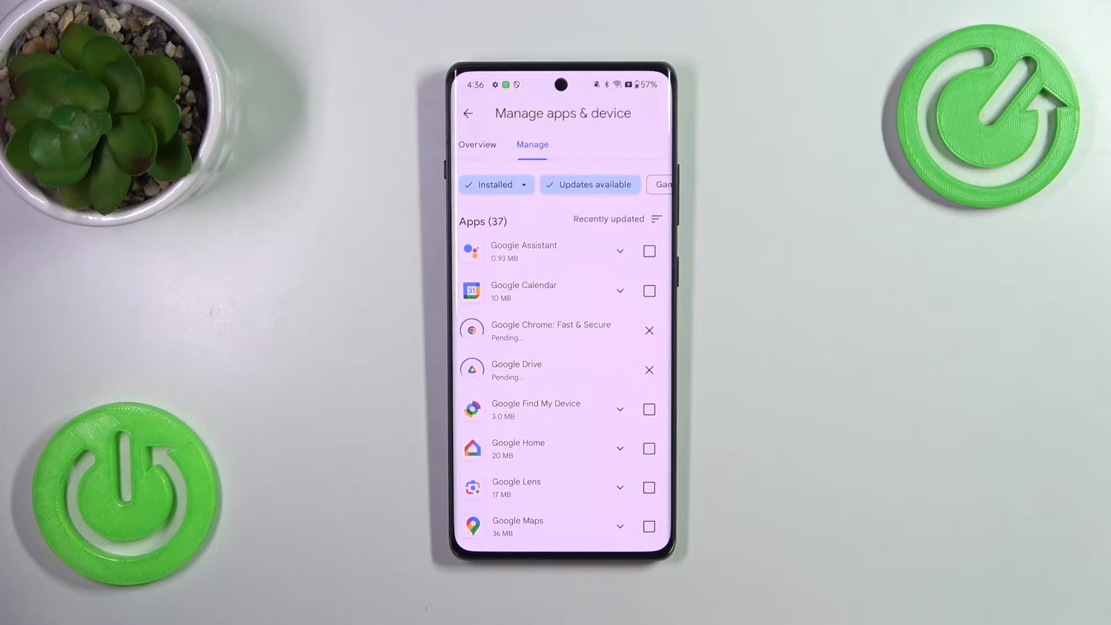